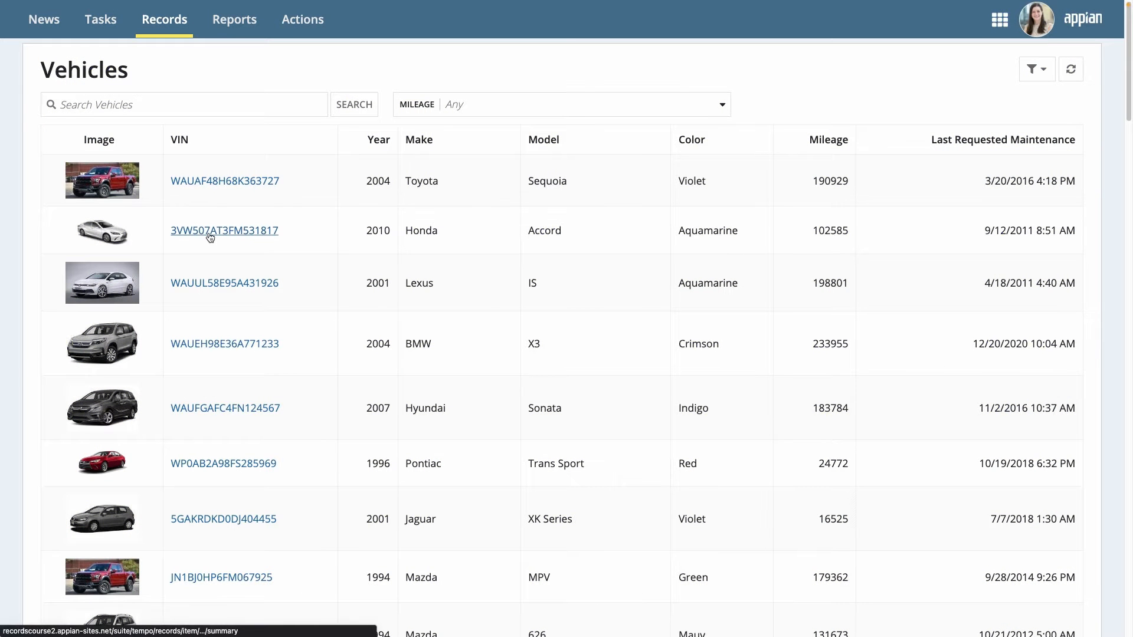
- View the Toyota Sequoia vehicle summary rendered by AA_DASH_VehicleSummaryView
click(224, 230)
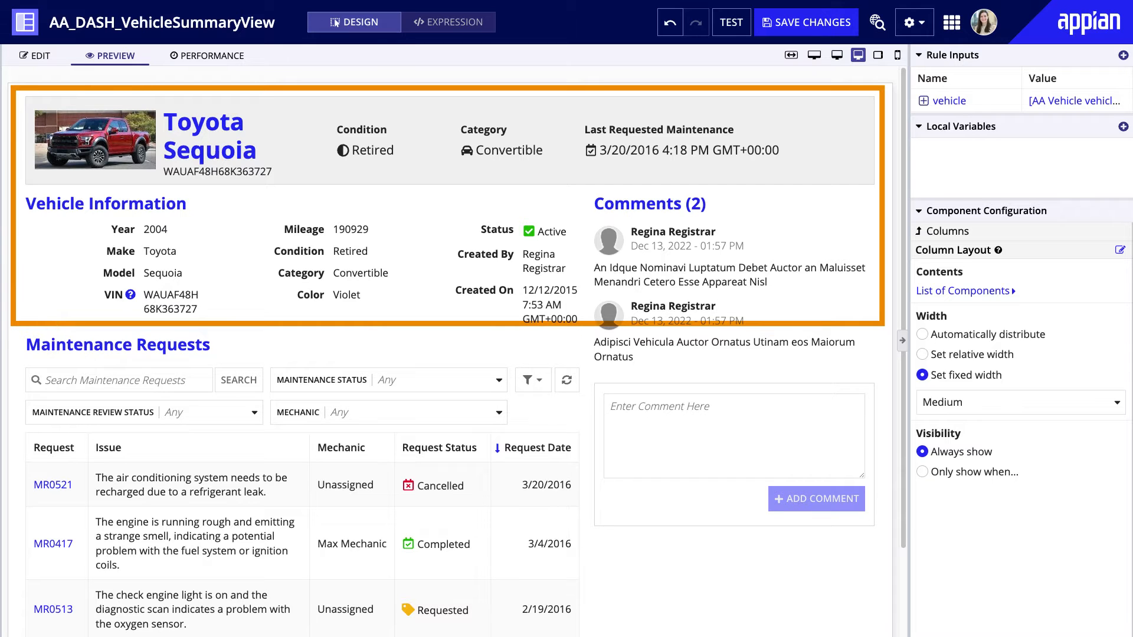
- Go to the Views page of the AA Vehicle record type
click(117, 344)
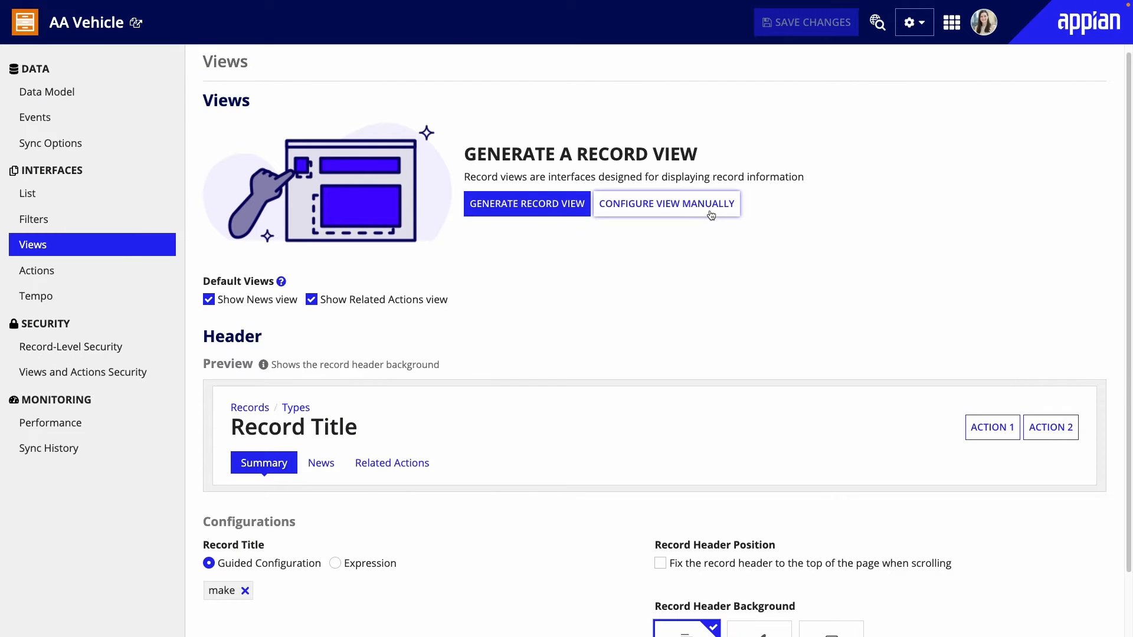
- Configure a Summary view manually as rule!AA_DASH_VehicleSummaryView(vehicle: rv!record)
click(664, 203)
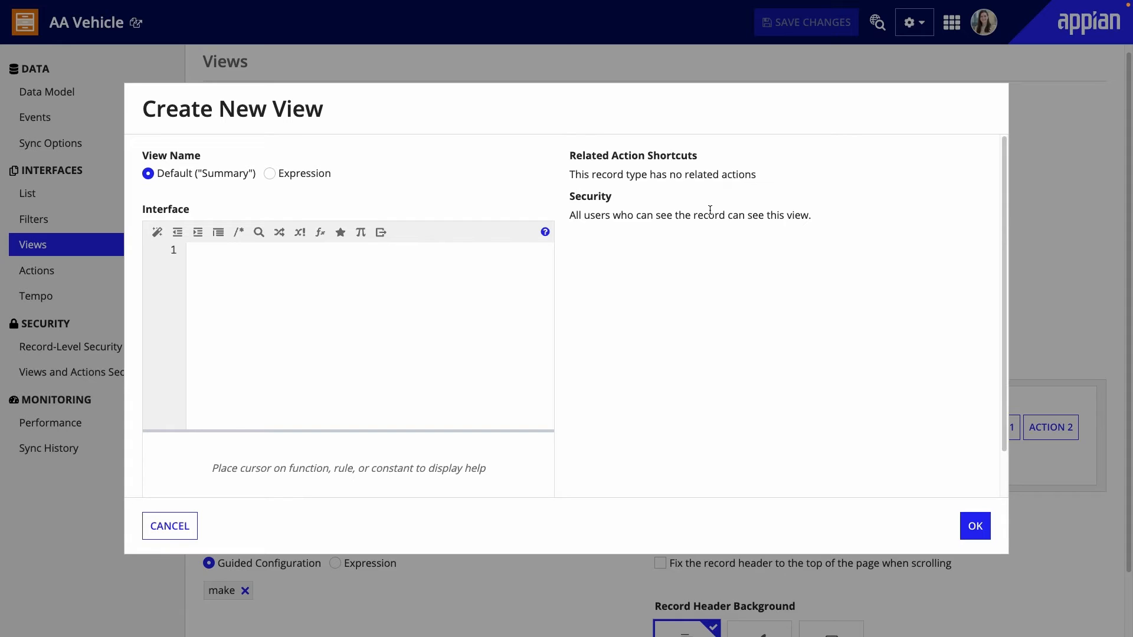
text(r)
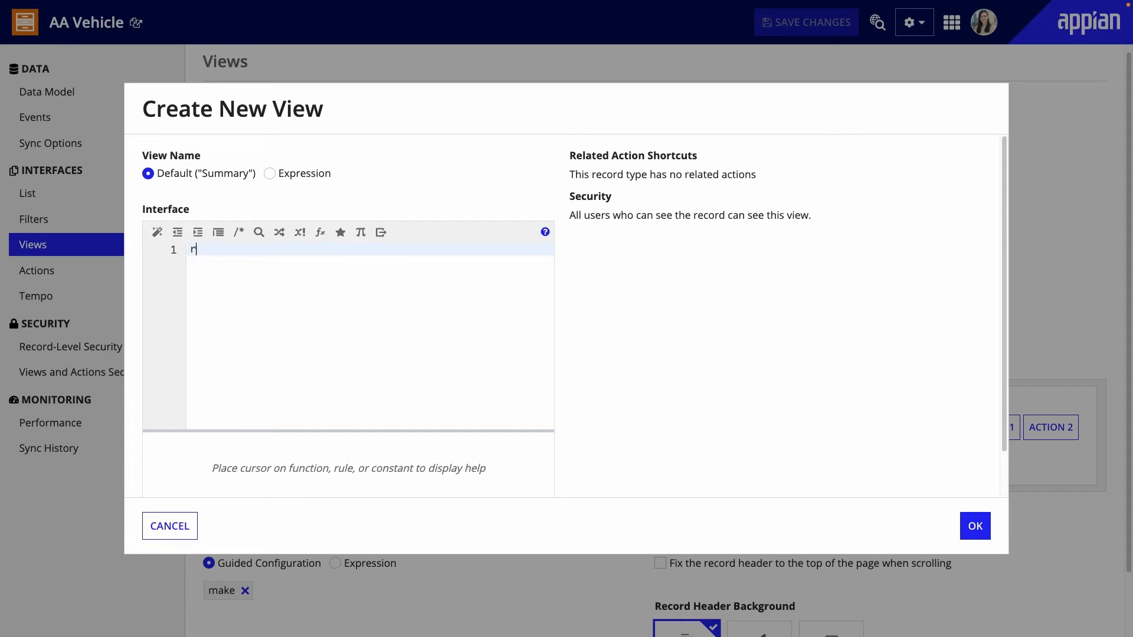
text(ule!AA_DAS)
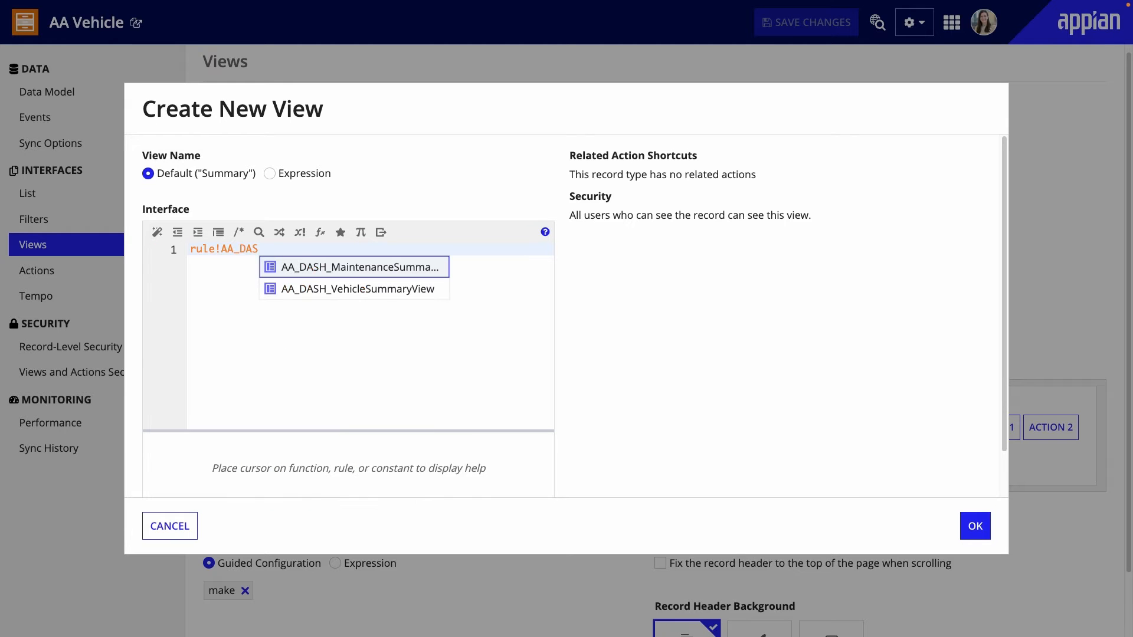
click(358, 288)
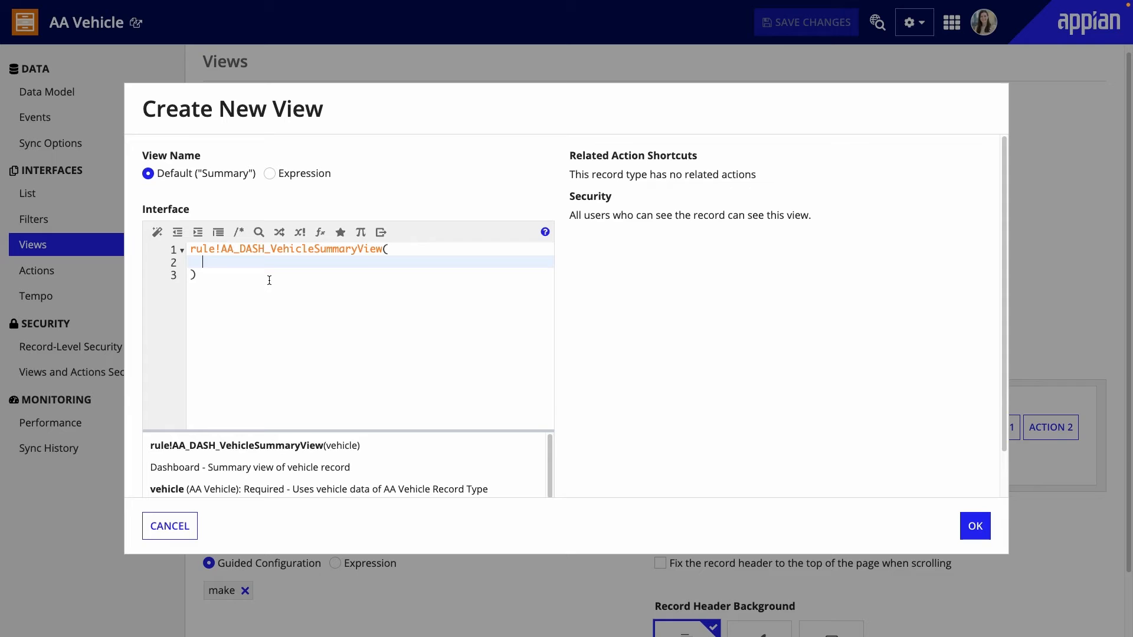
text(vehicle:)
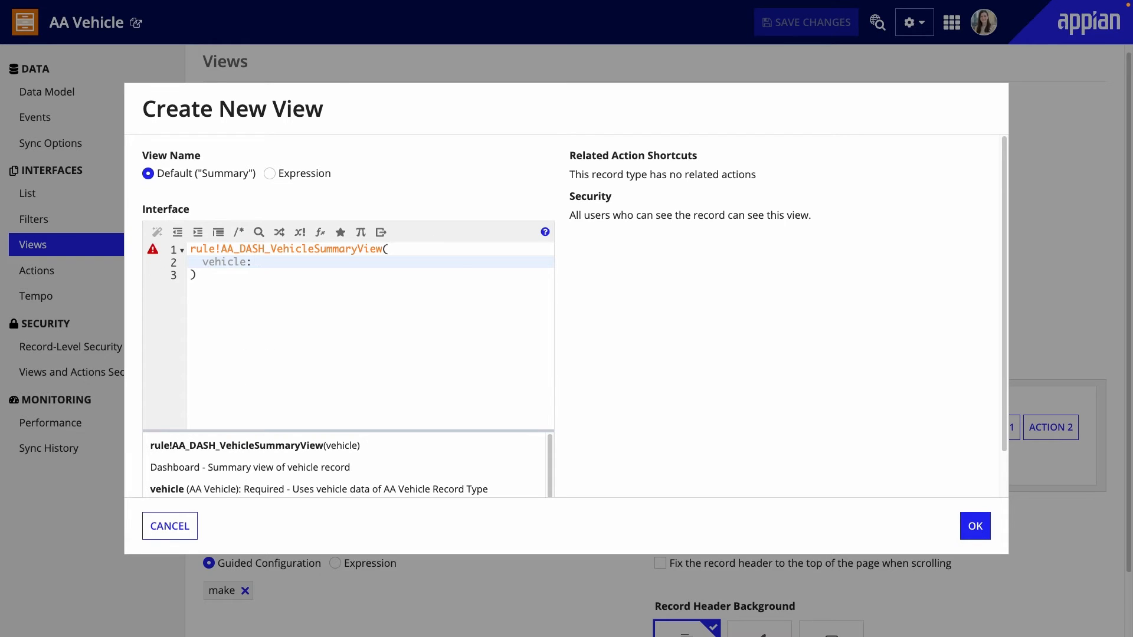
text(rv!)
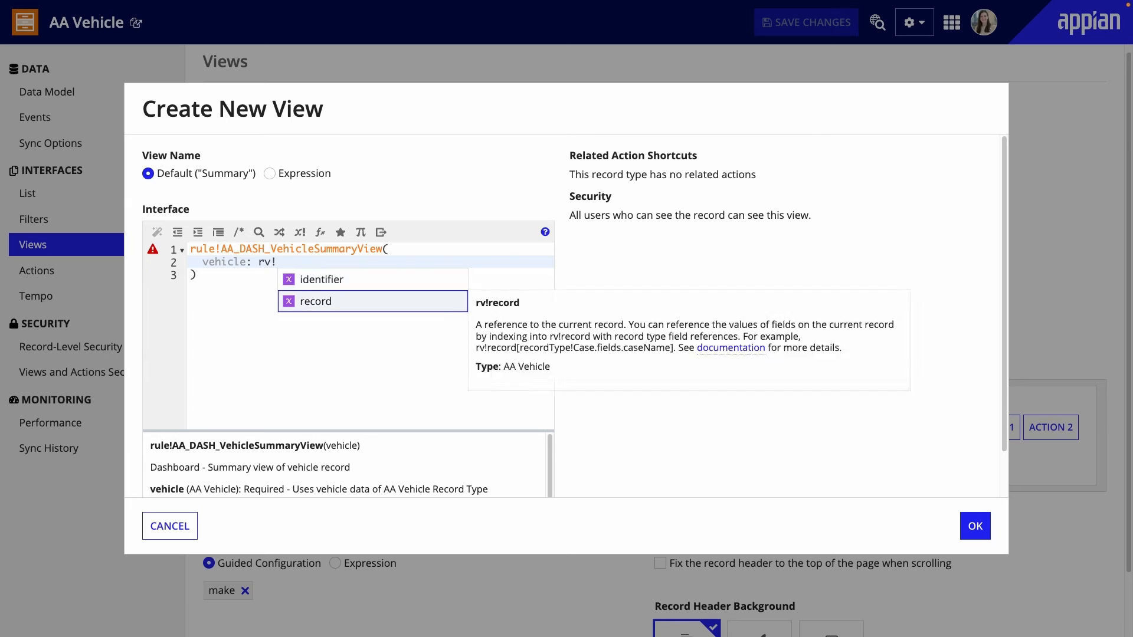
click(315, 301)
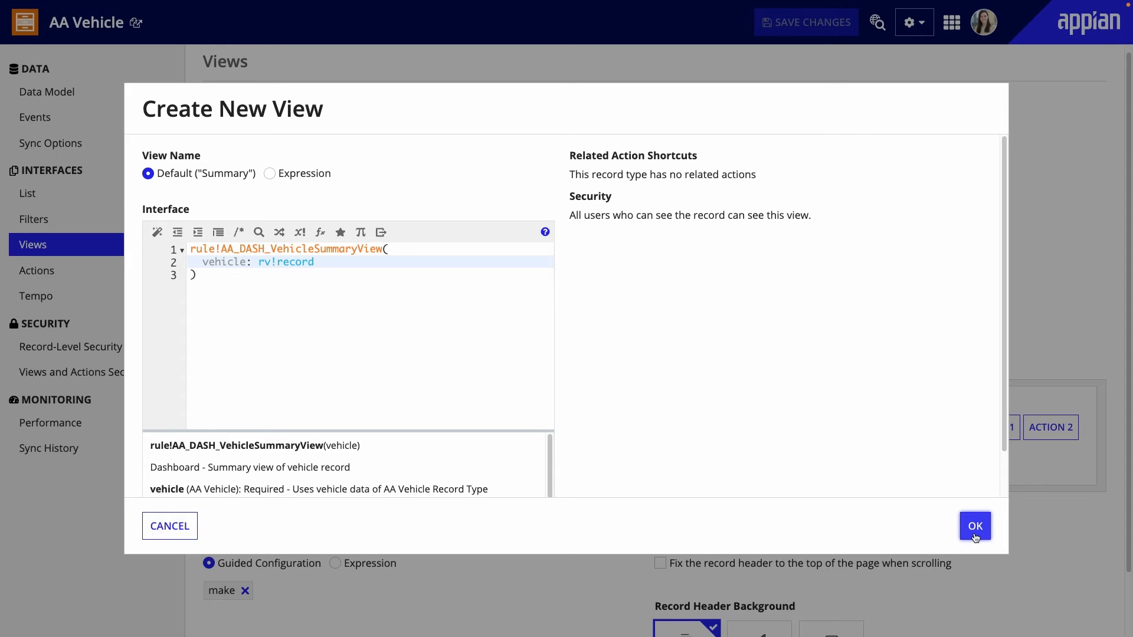
click(975, 525)
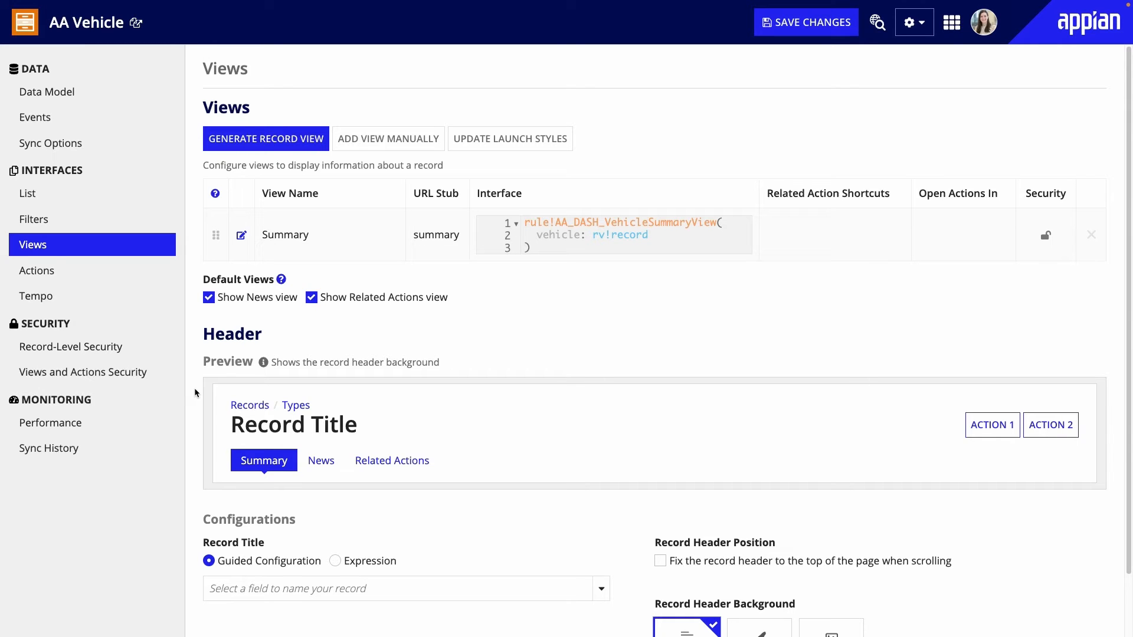
- Define the record title as make & " " & model from rv!record, then save the record type
scroll(down, 3)
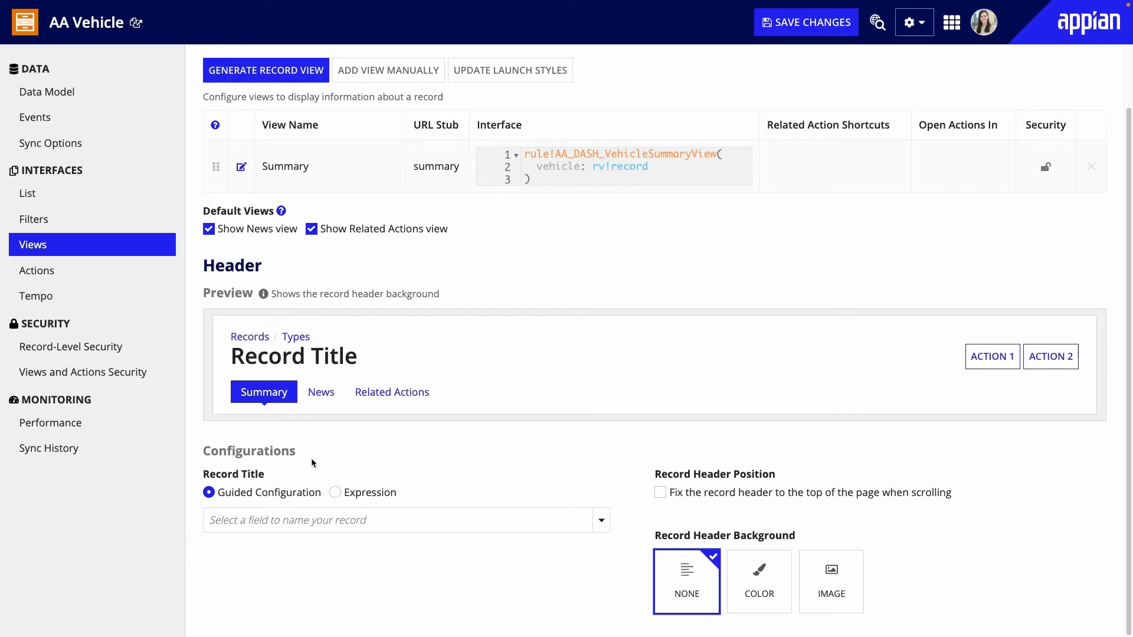
click(335, 492)
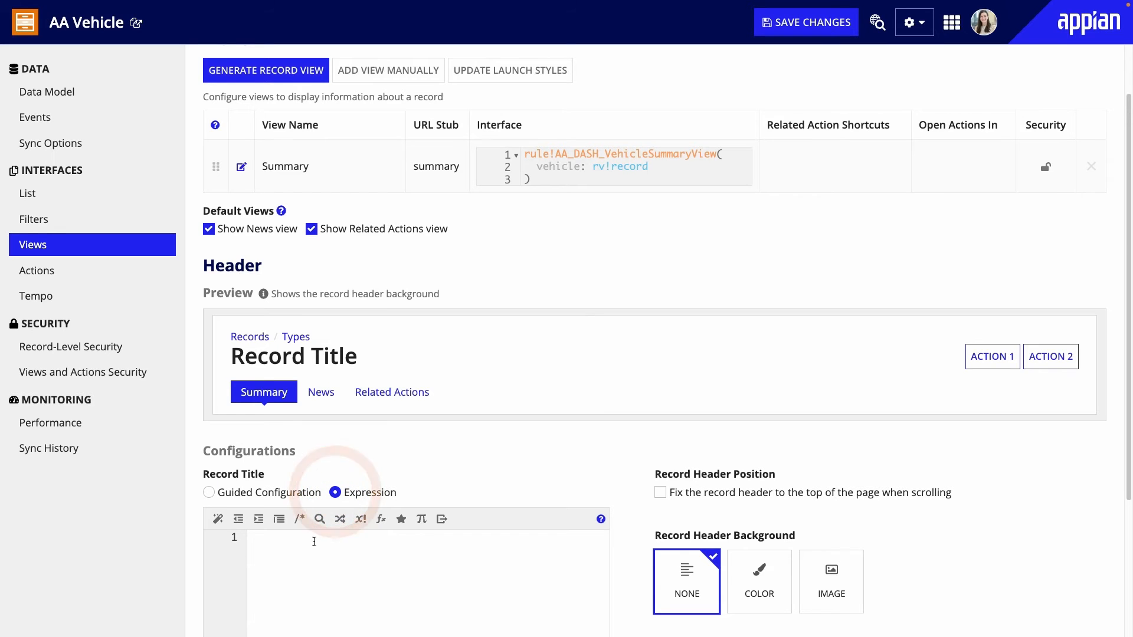
text(rv!record[AA)
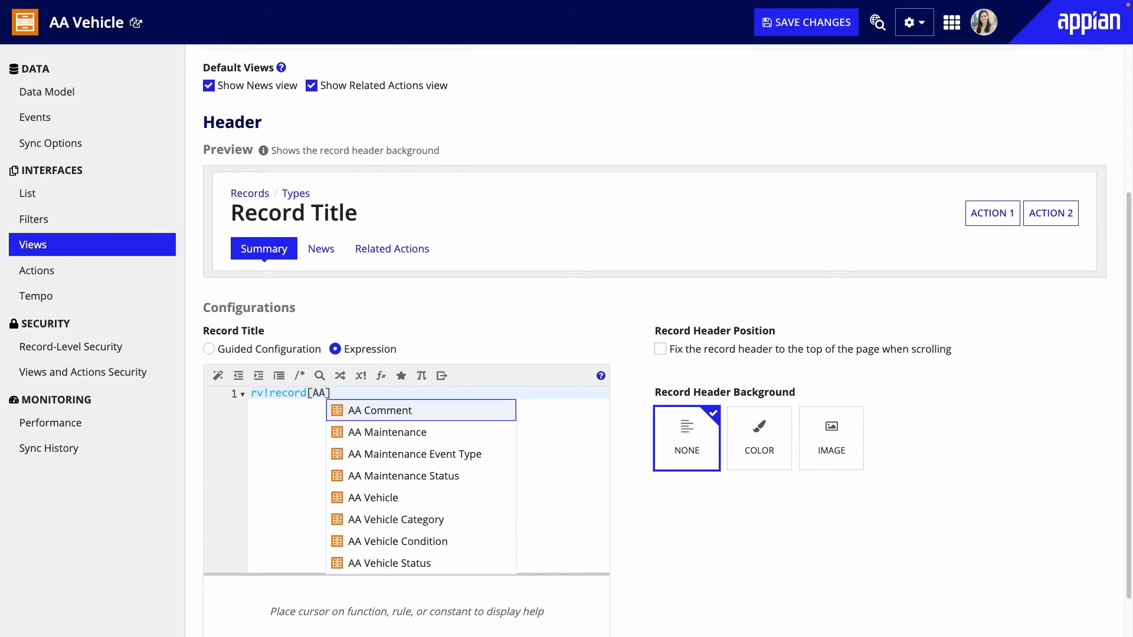
click(373, 497)
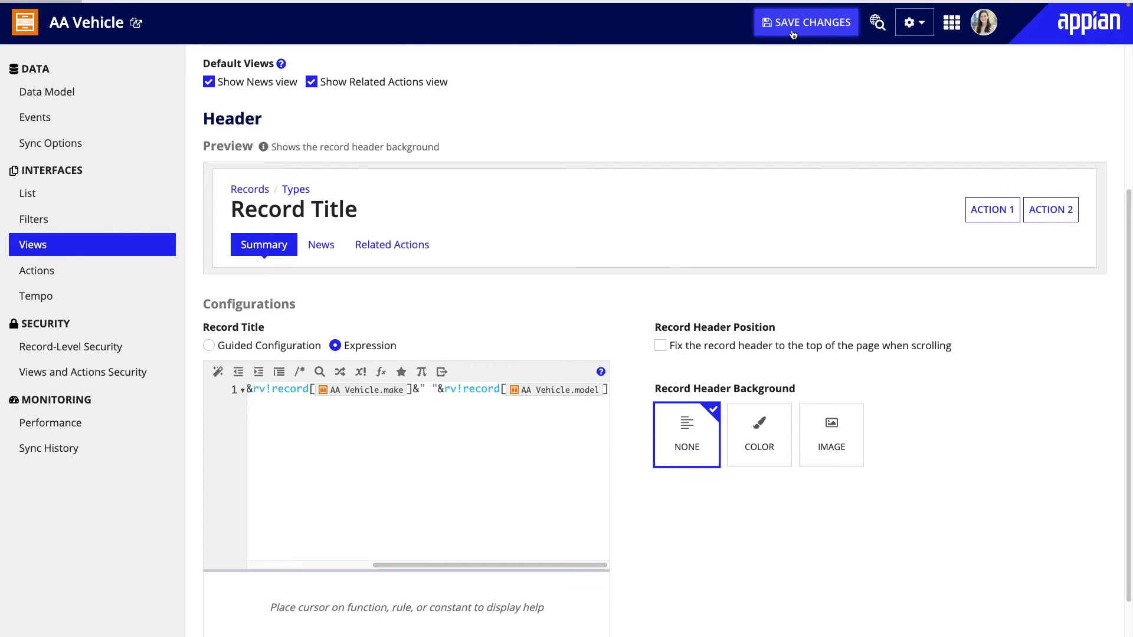
click(806, 23)
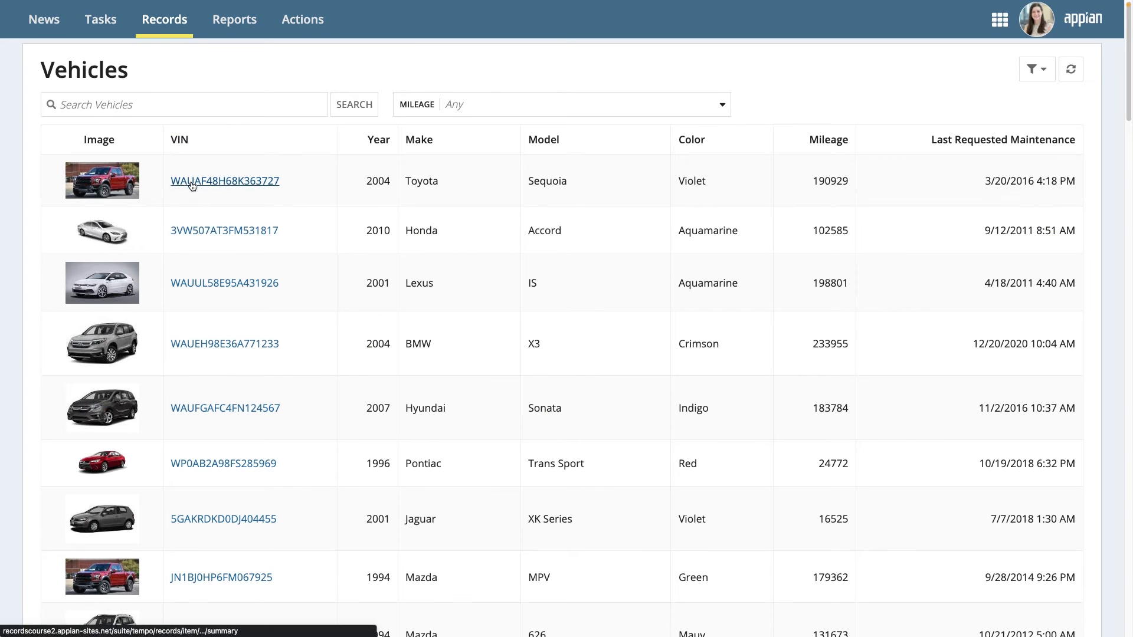
- Launch Generate Record View from the AA Maintenance record type's Views page
click(224, 181)
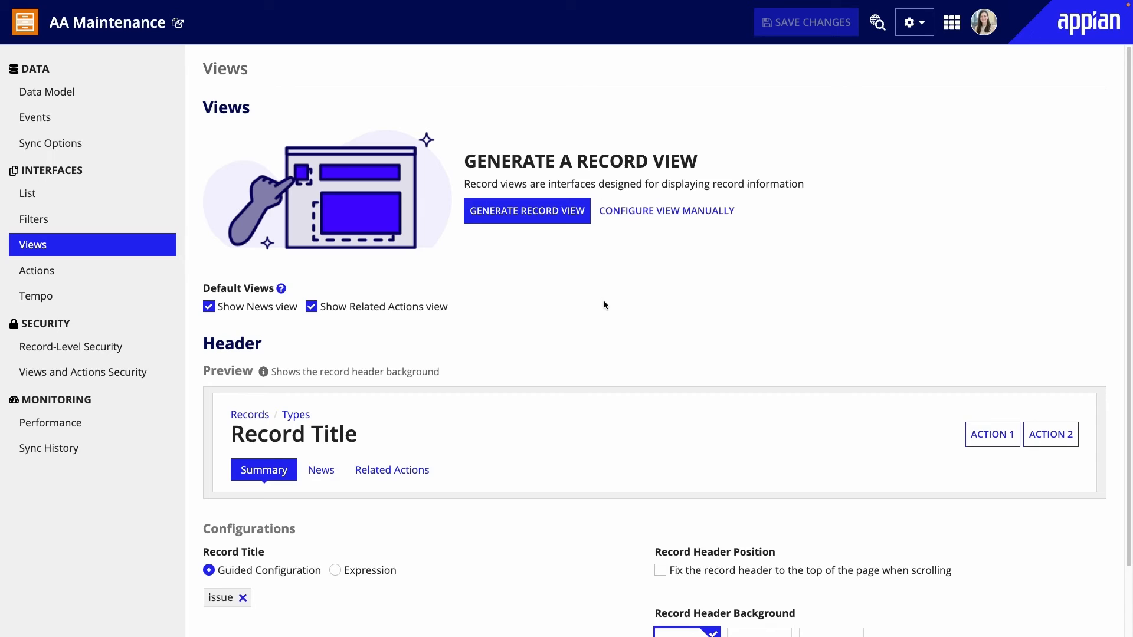
mouse_move(584, 269)
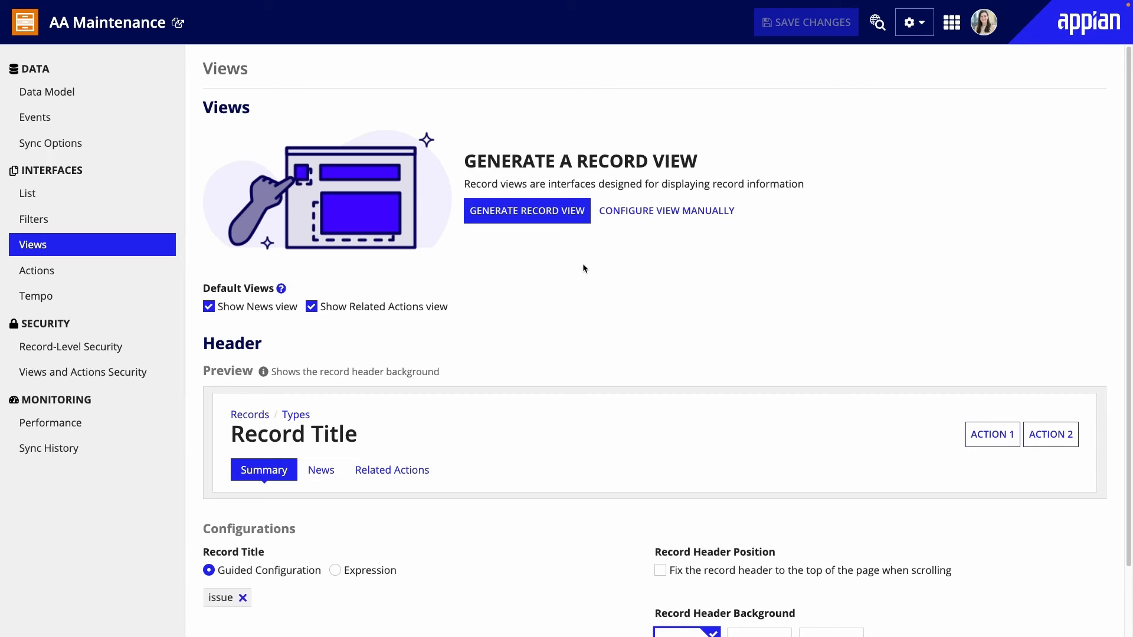
mouse_move(527, 210)
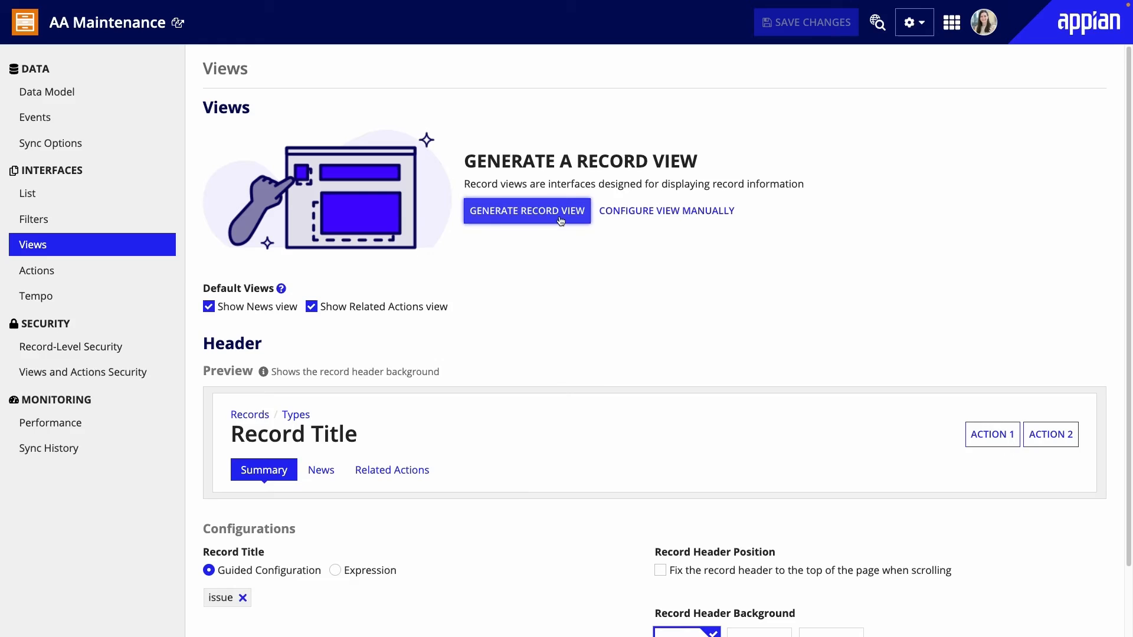
click(526, 210)
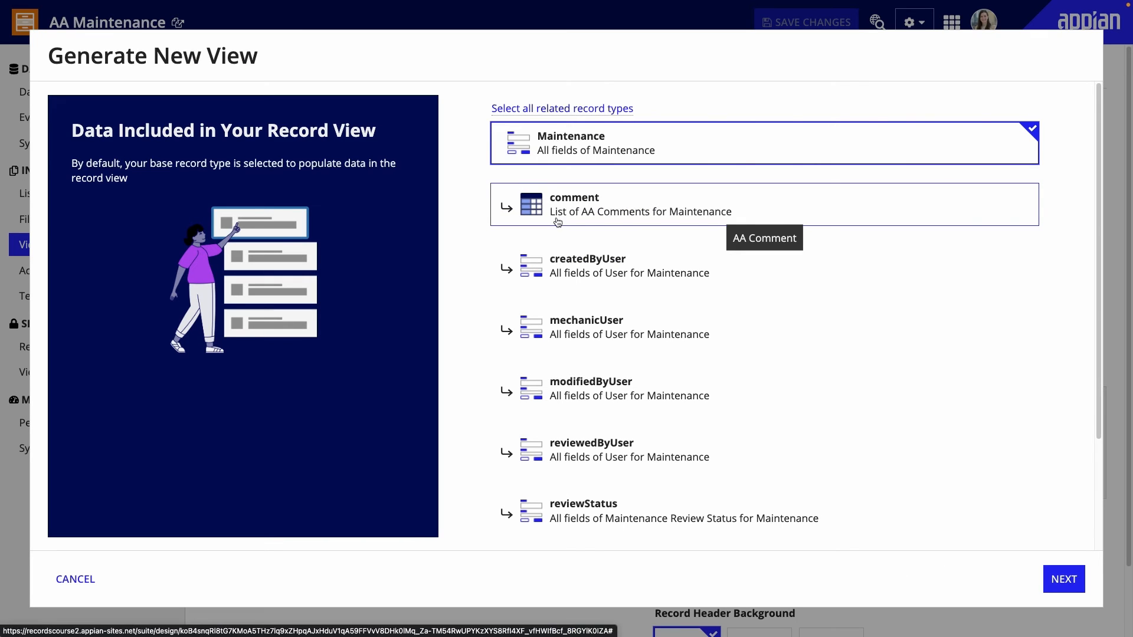
mouse_move(507, 221)
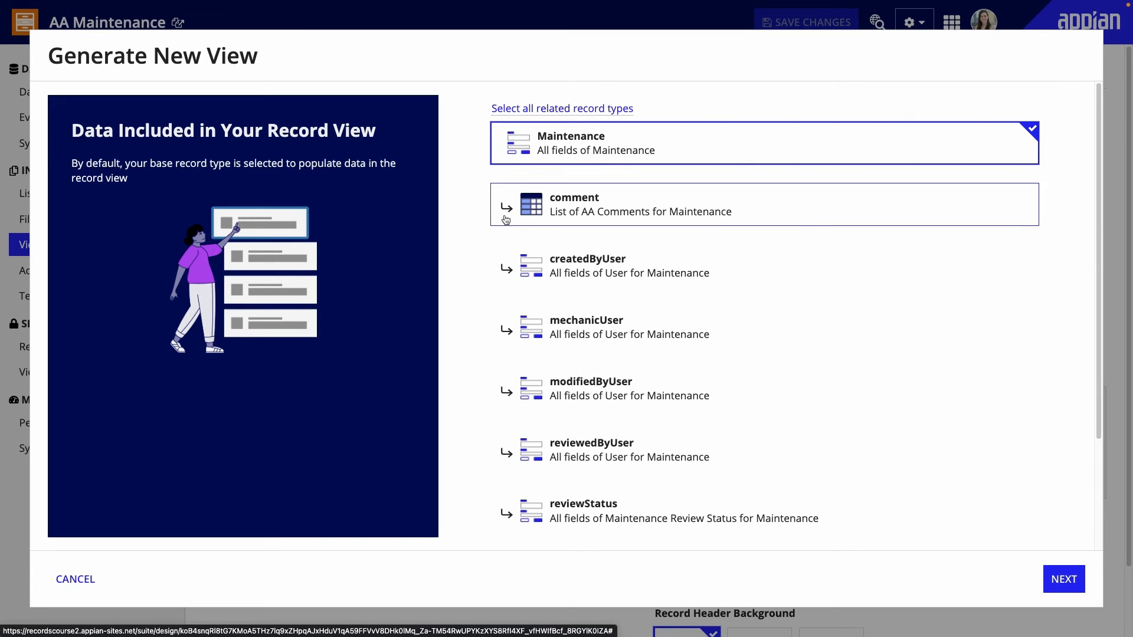
- Include the related vehicle record type and generate the AA_MaintenanceSummary view
scroll(down, 3)
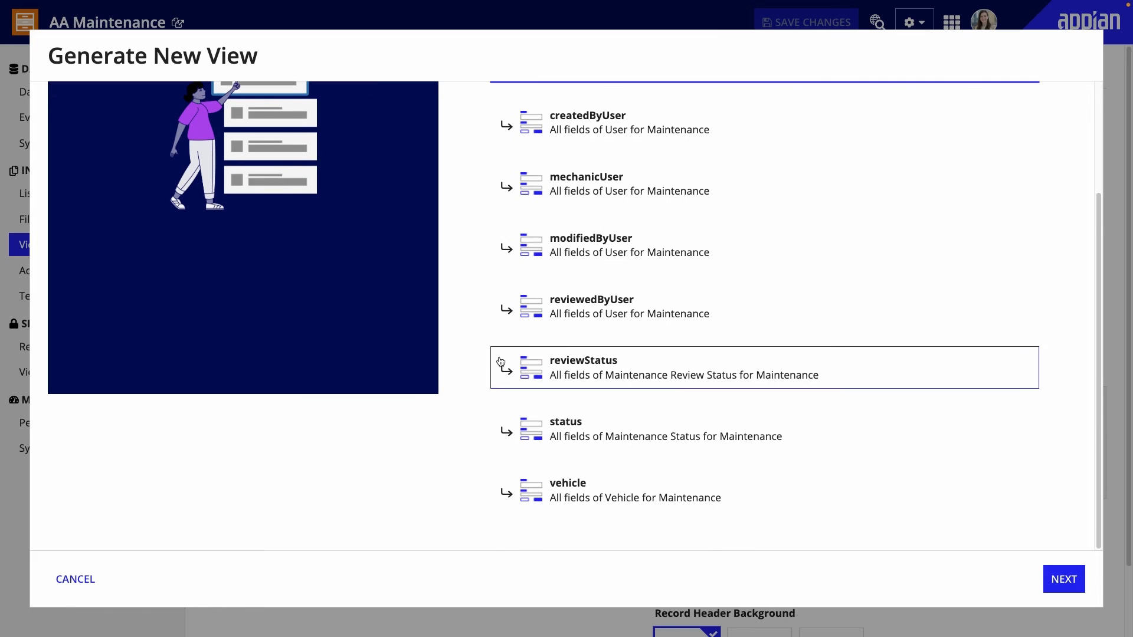
click(722, 489)
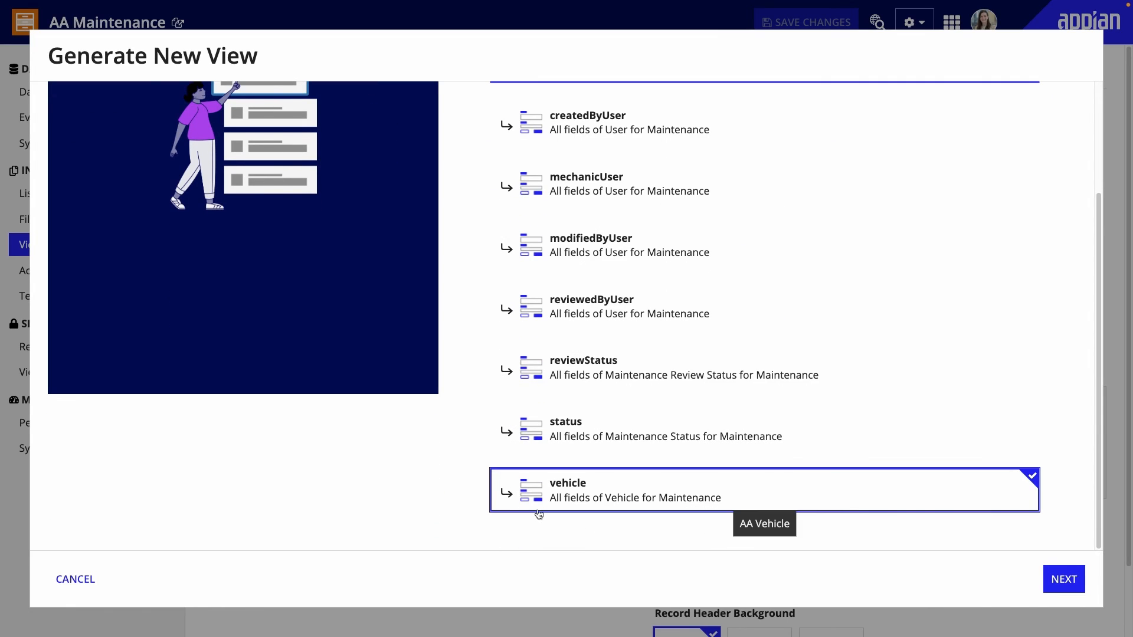
mouse_move(1063, 579)
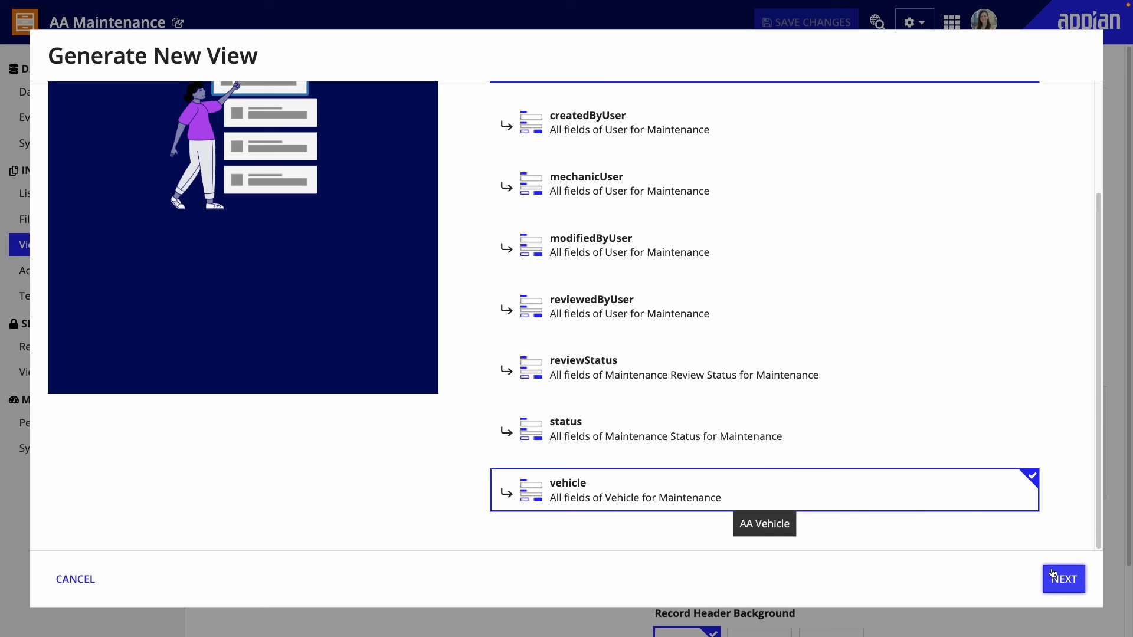
click(1064, 578)
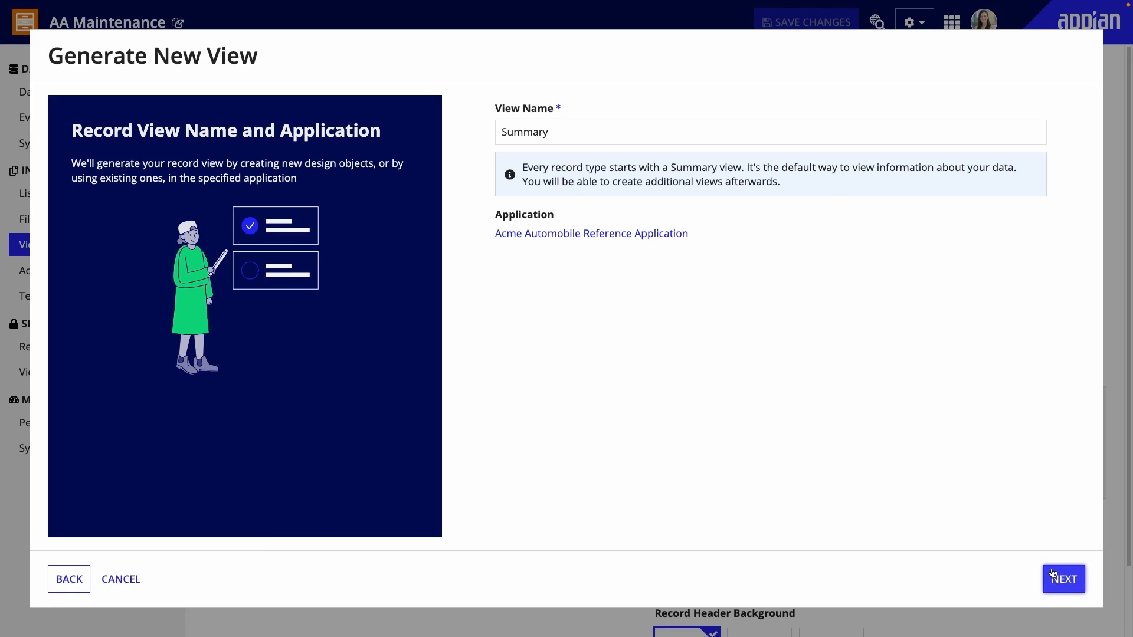
click(1063, 579)
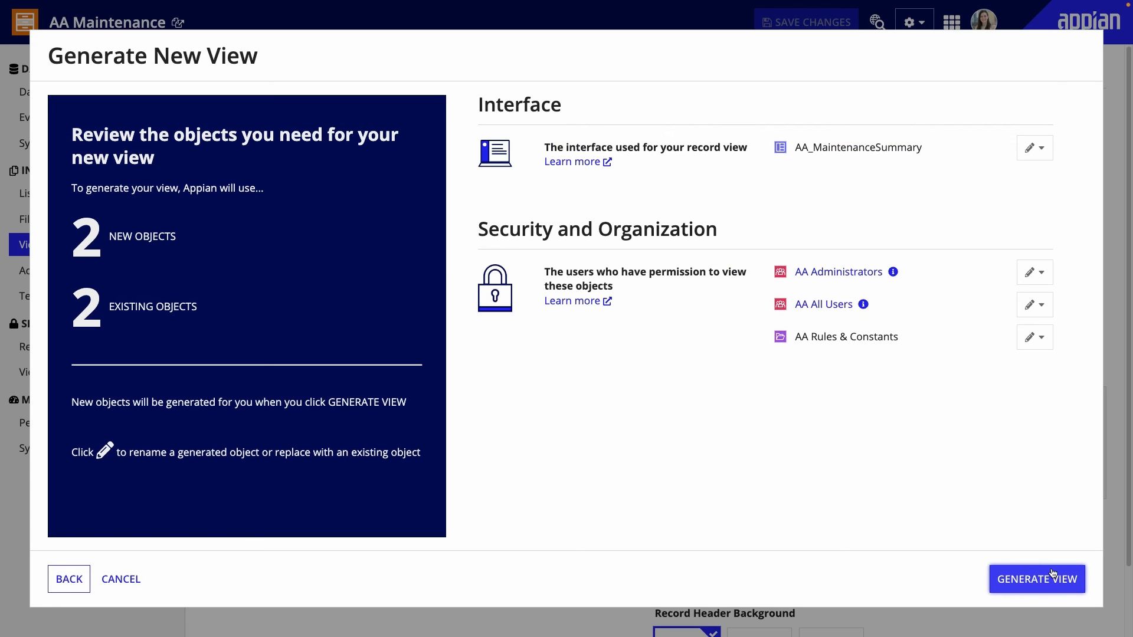
click(1036, 579)
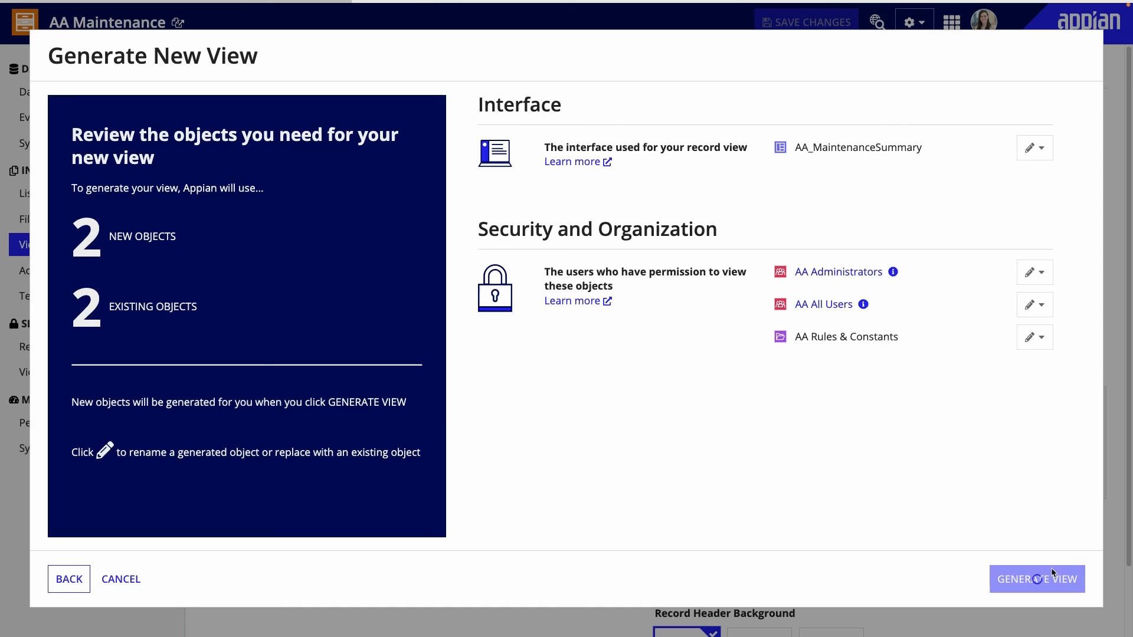
click(1037, 578)
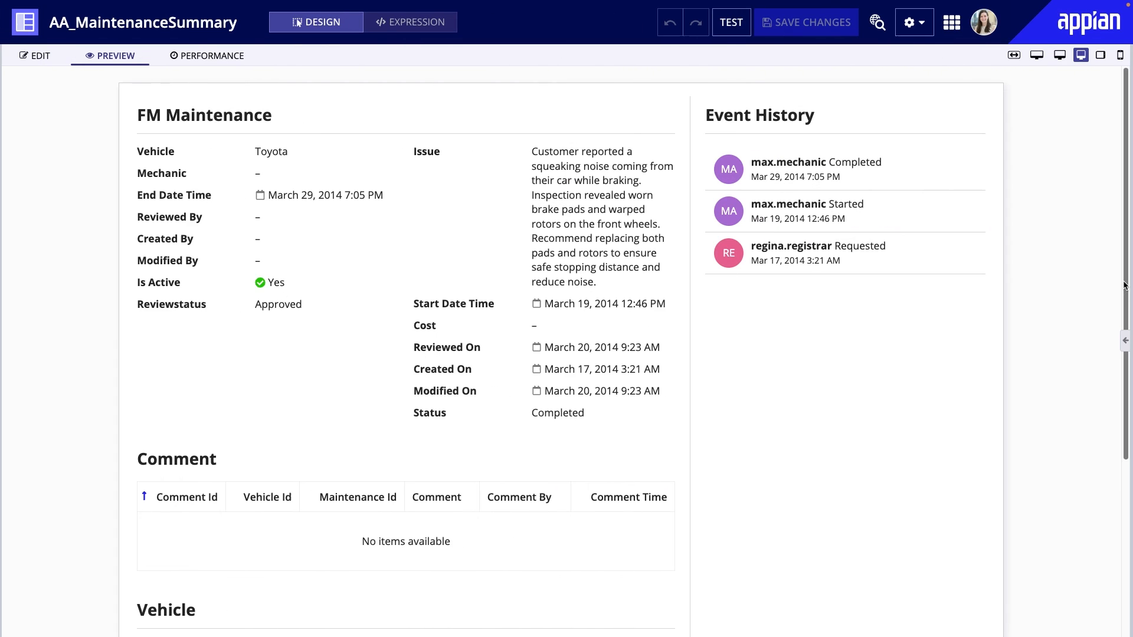
scroll(down, 3)
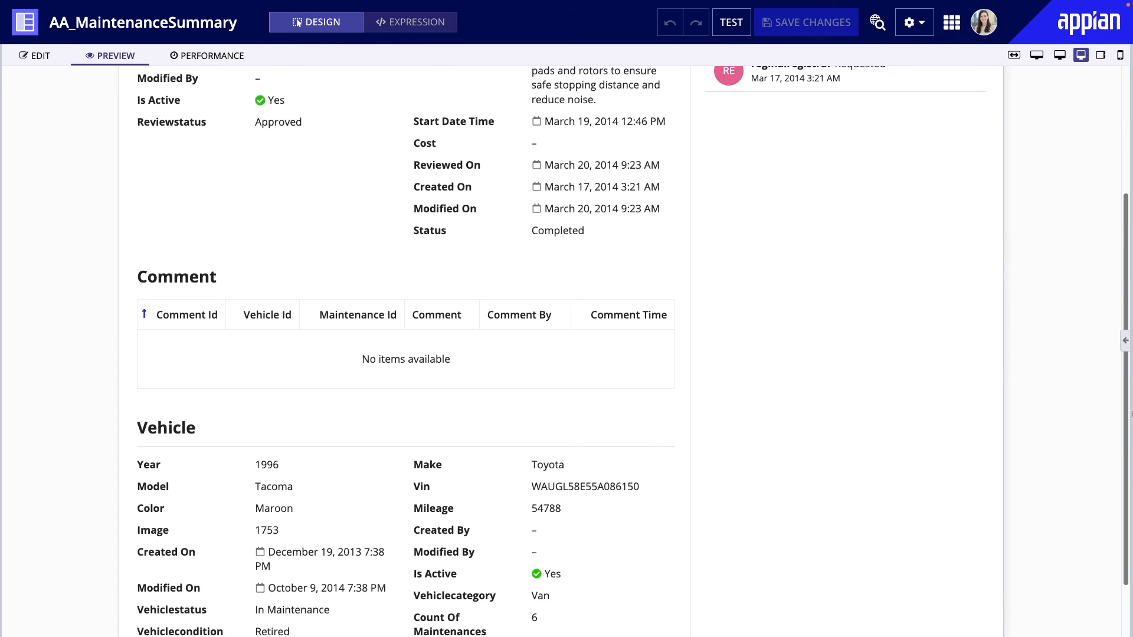
scroll(down, 3)
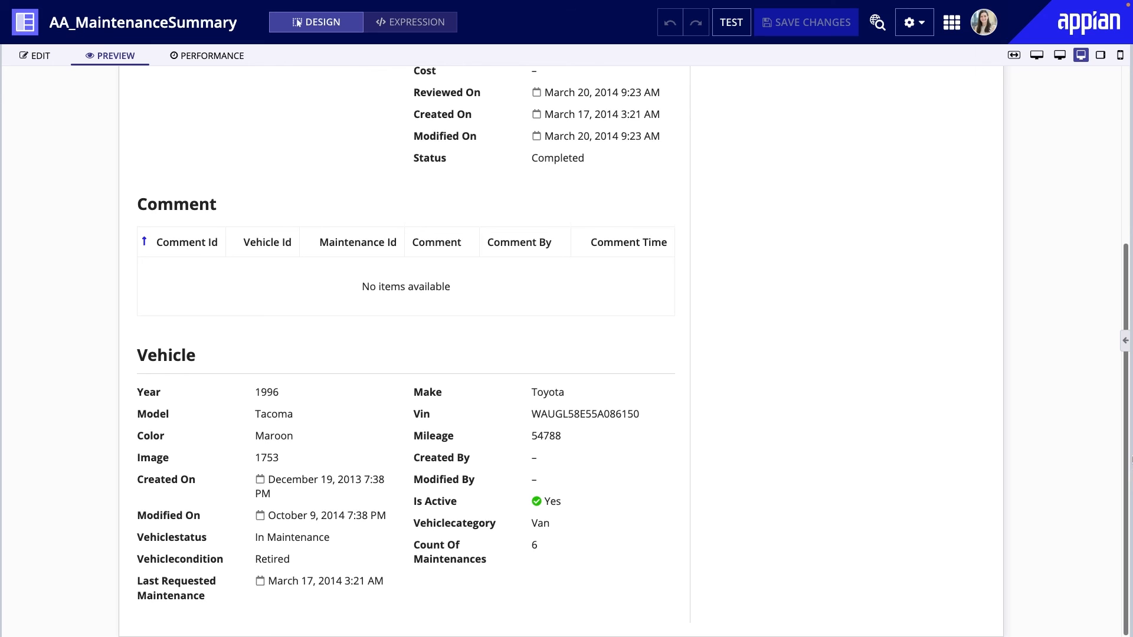
scroll(up, 3)
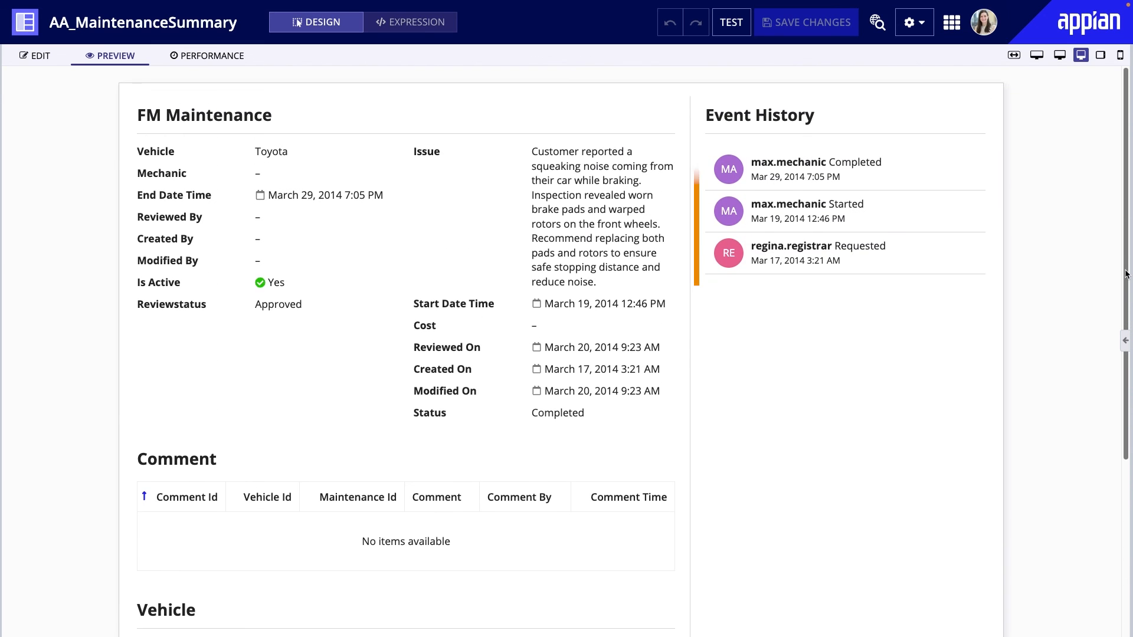
click(844, 202)
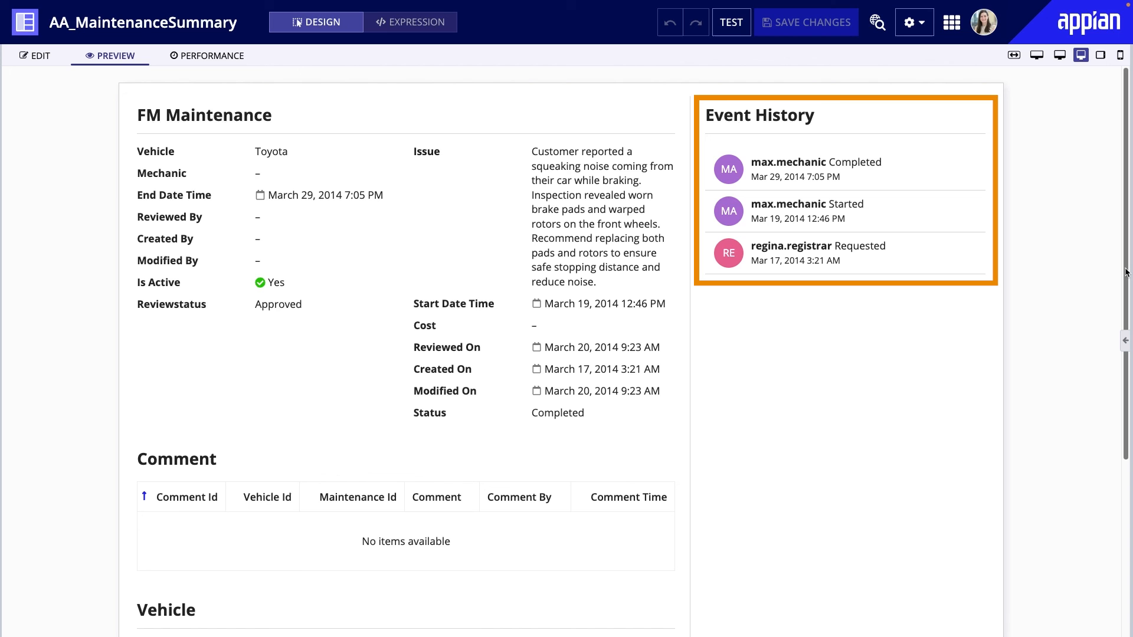